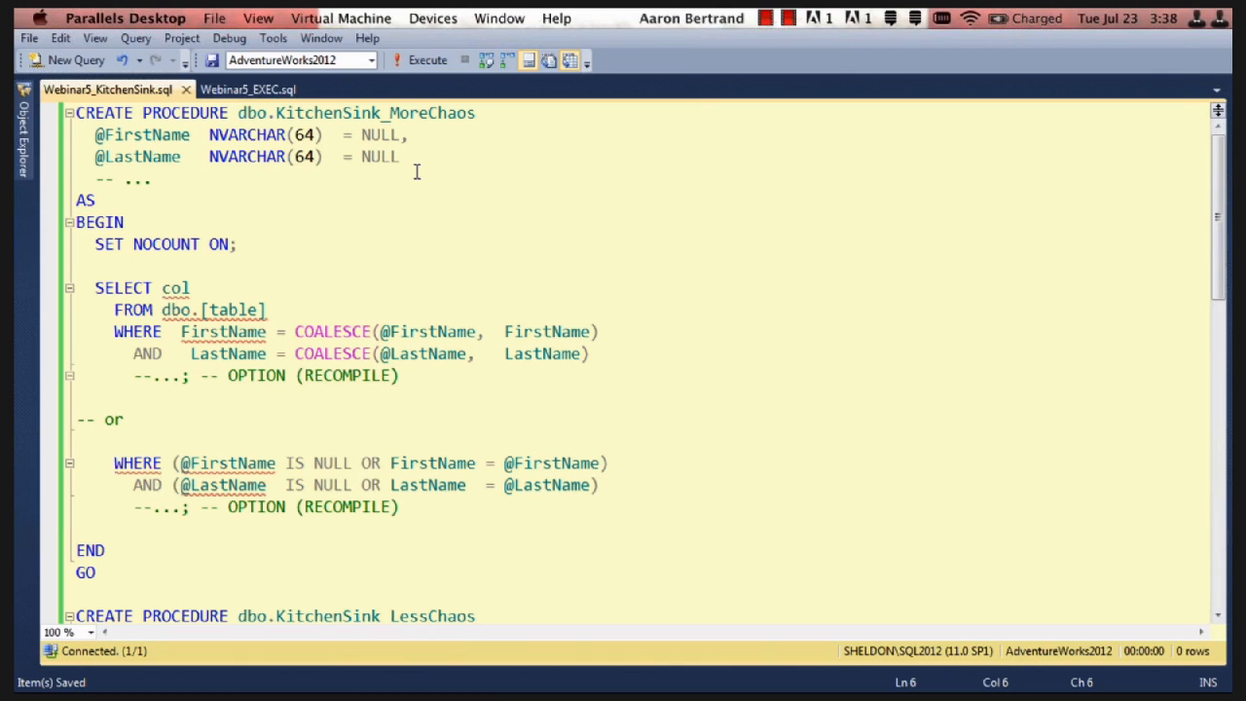
- Scroll the script past KitchenSink_MoreChaos to bring the dynamic-SQL KitchenSink_LessChaos procedure into view
left_click(125, 222)
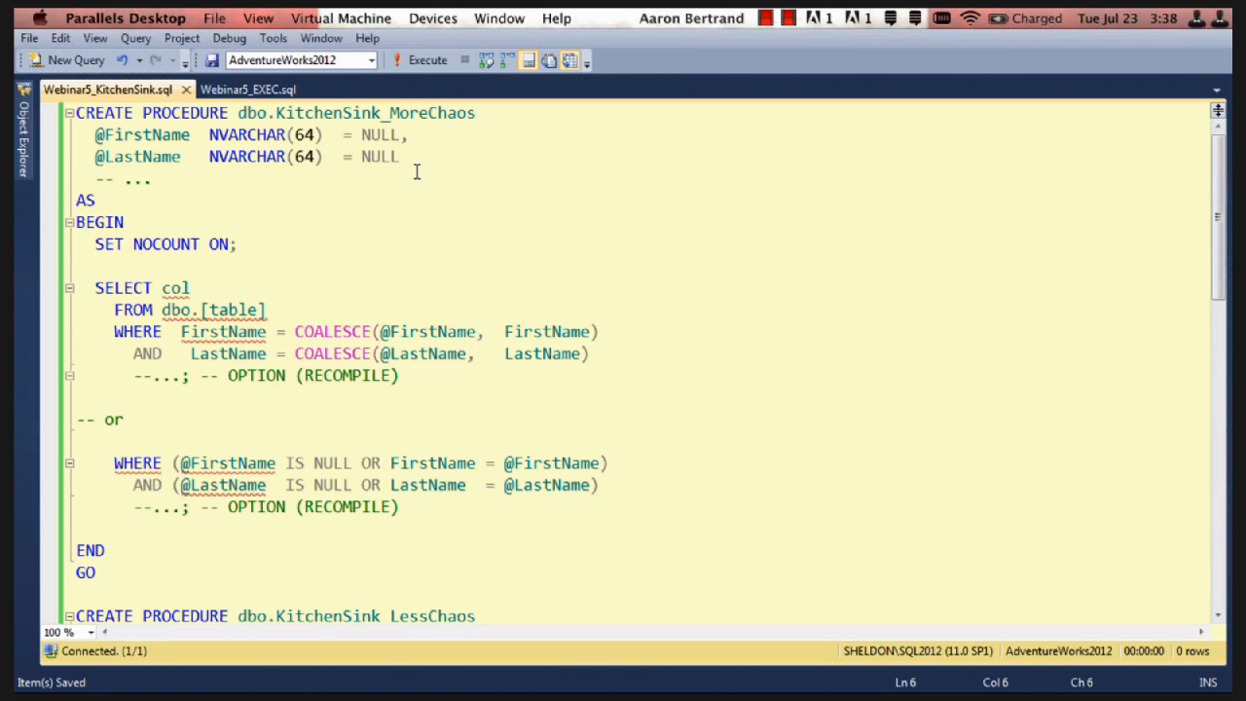
left_click(125, 222)
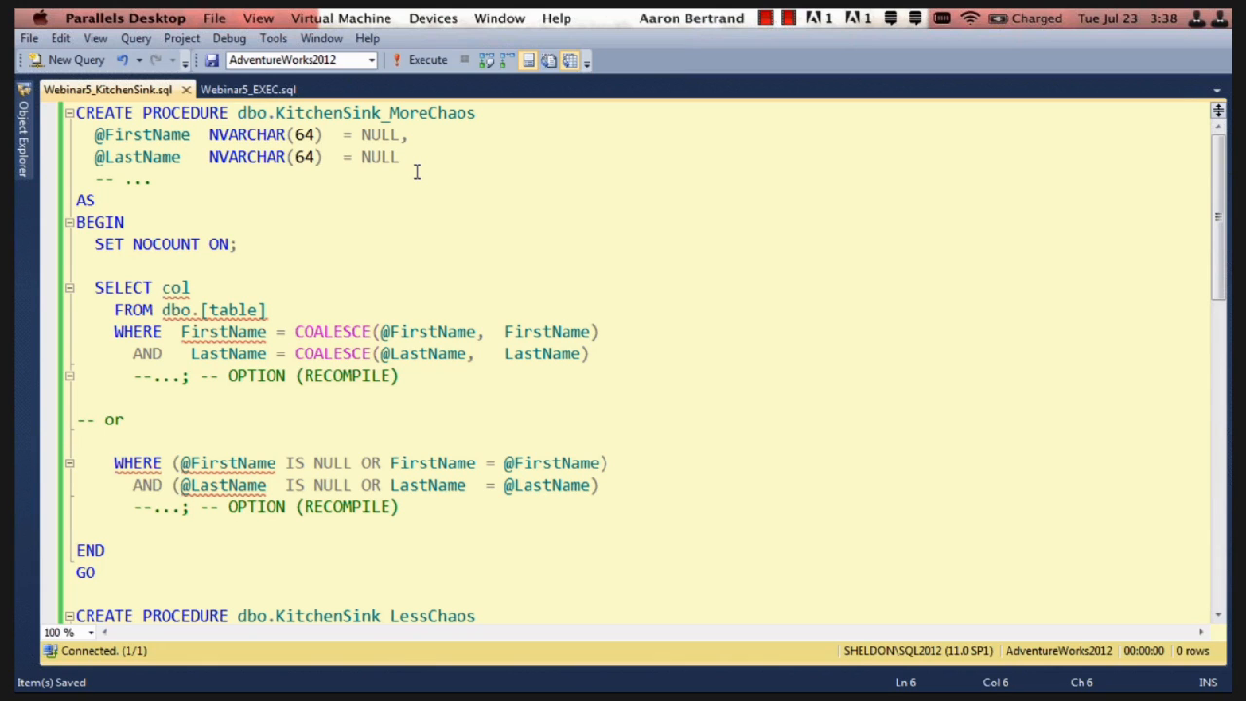
left_click(125, 222)
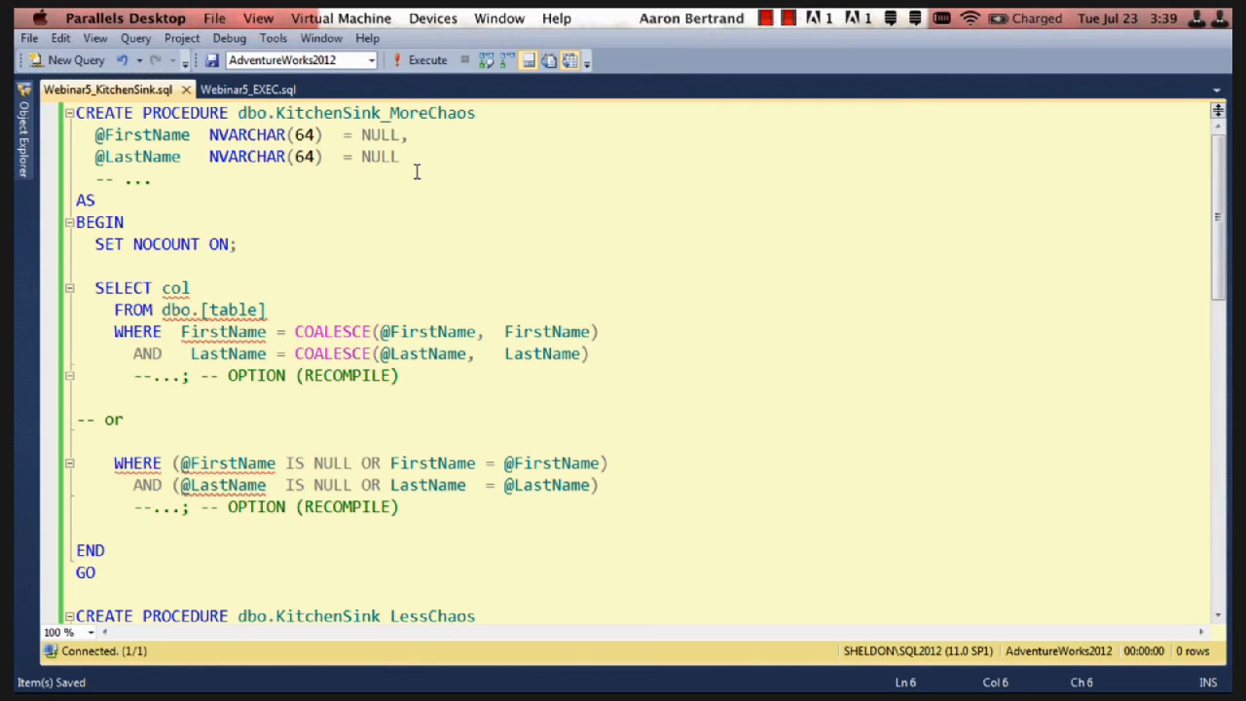
left_click(125, 222)
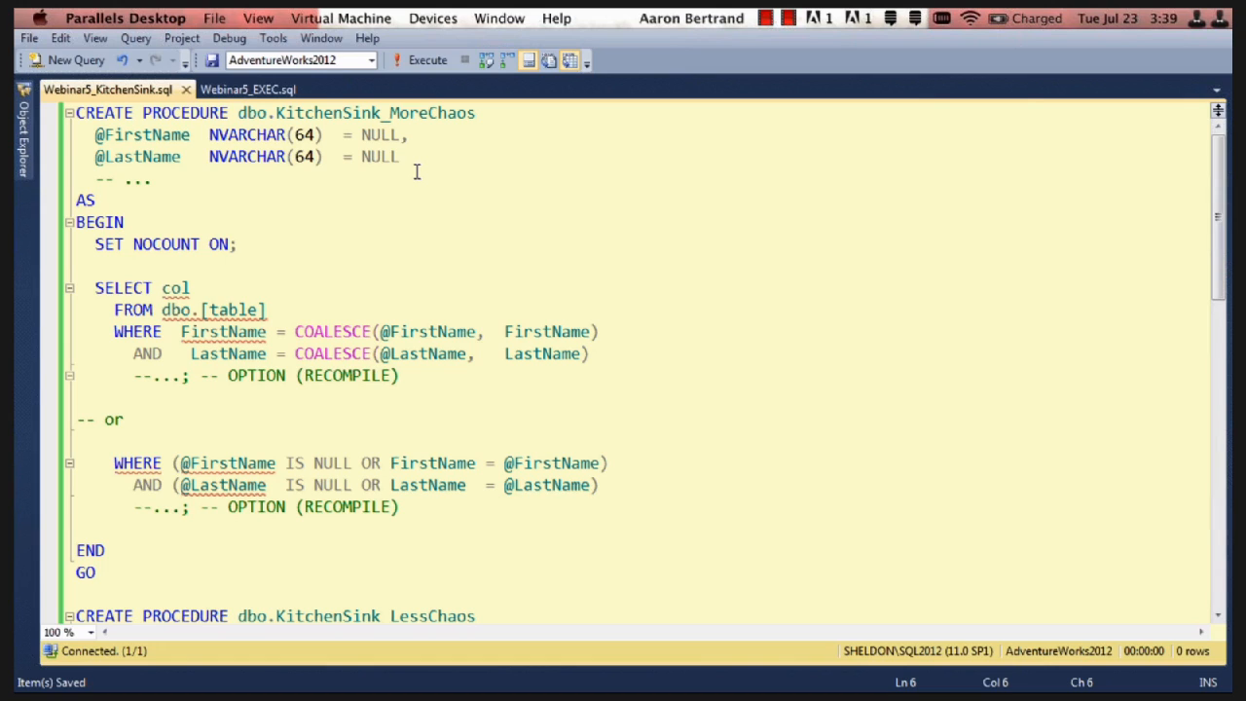
left_click(125, 222)
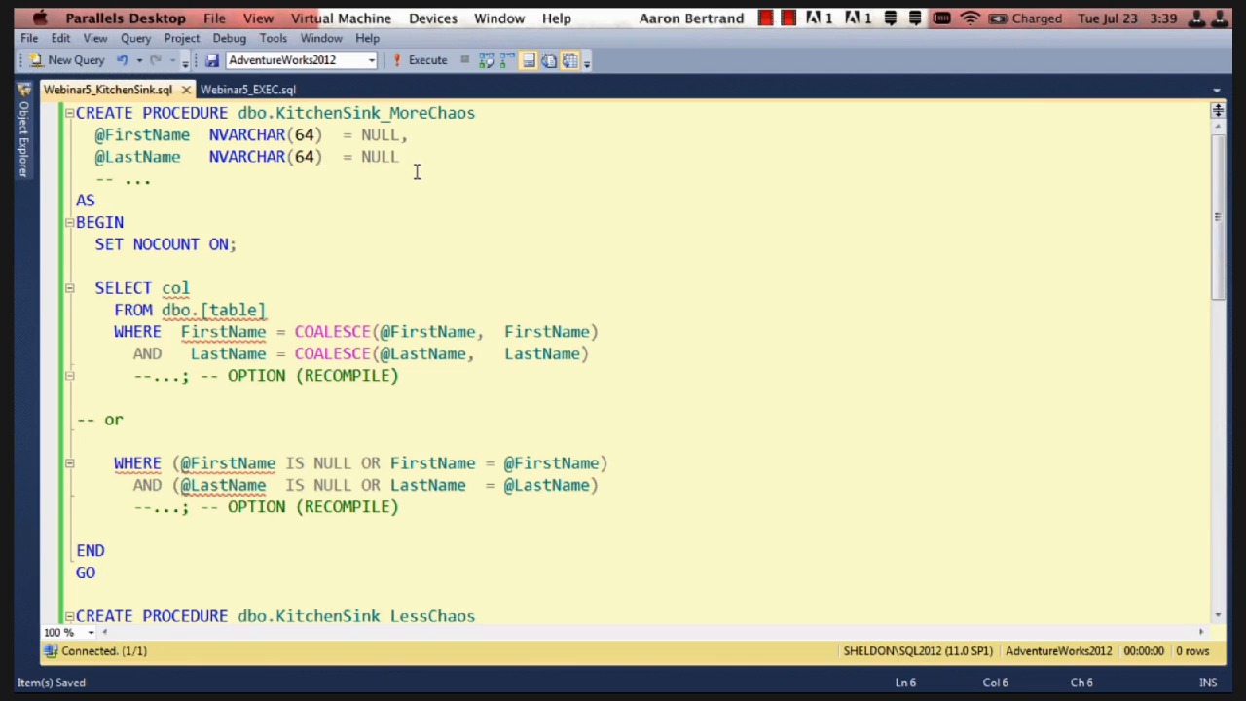
left_click(125, 222)
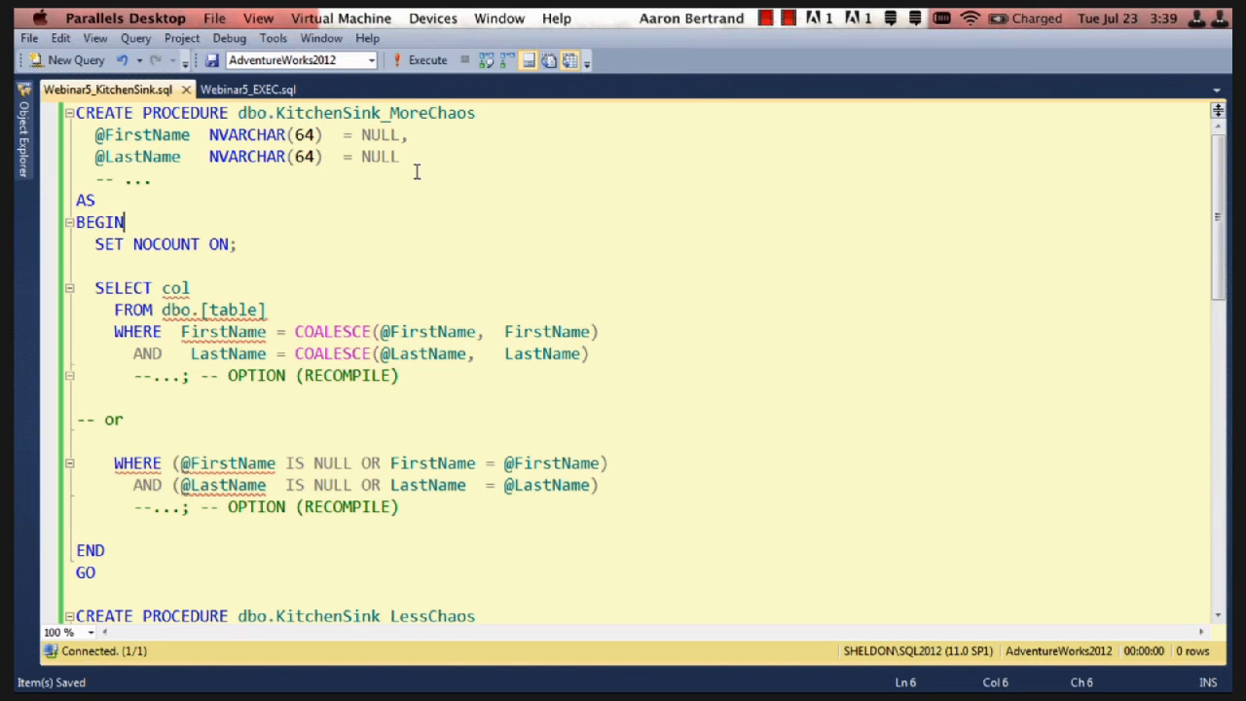
mouse_move(1175, 251)
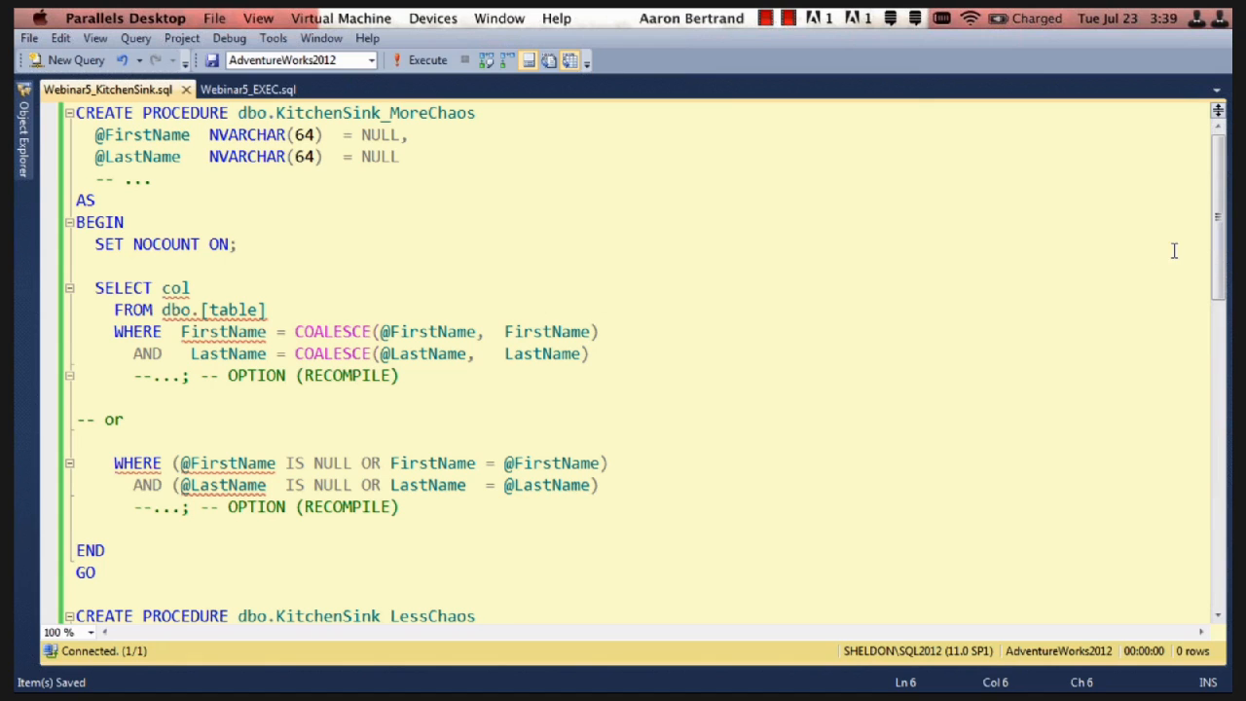
mouse_move(1219, 263)
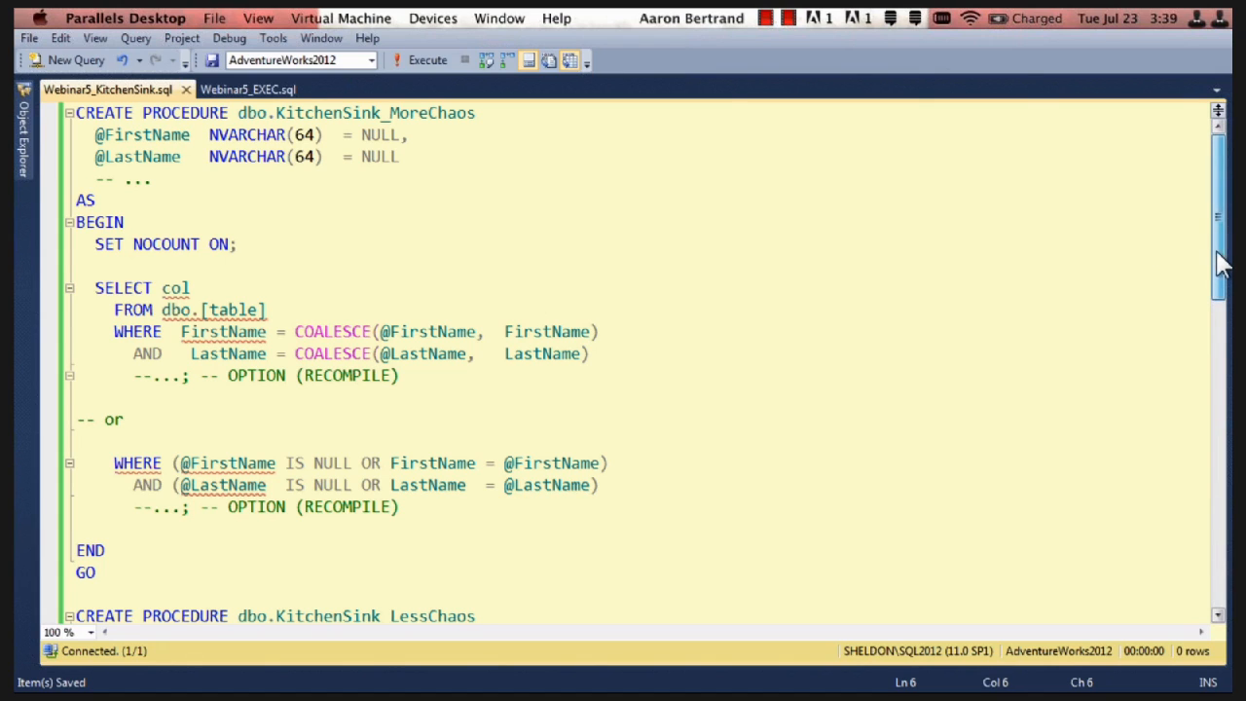
scroll("down", 3)
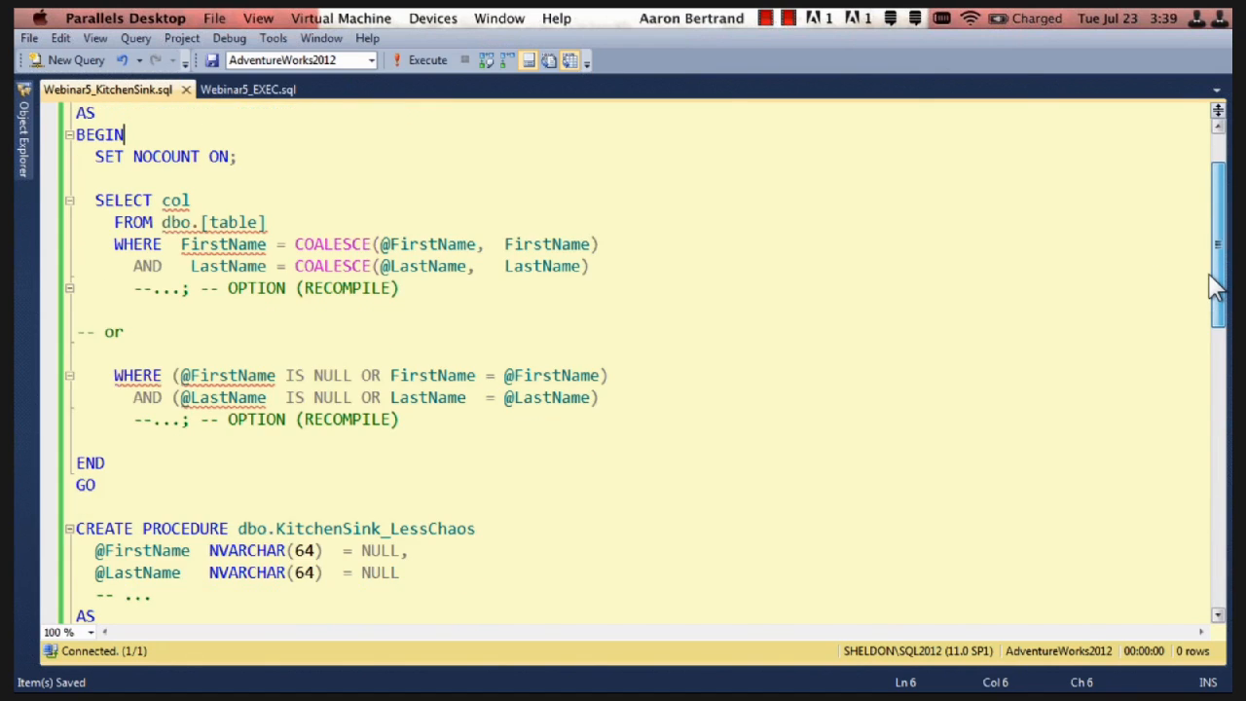
scroll("down", 3)
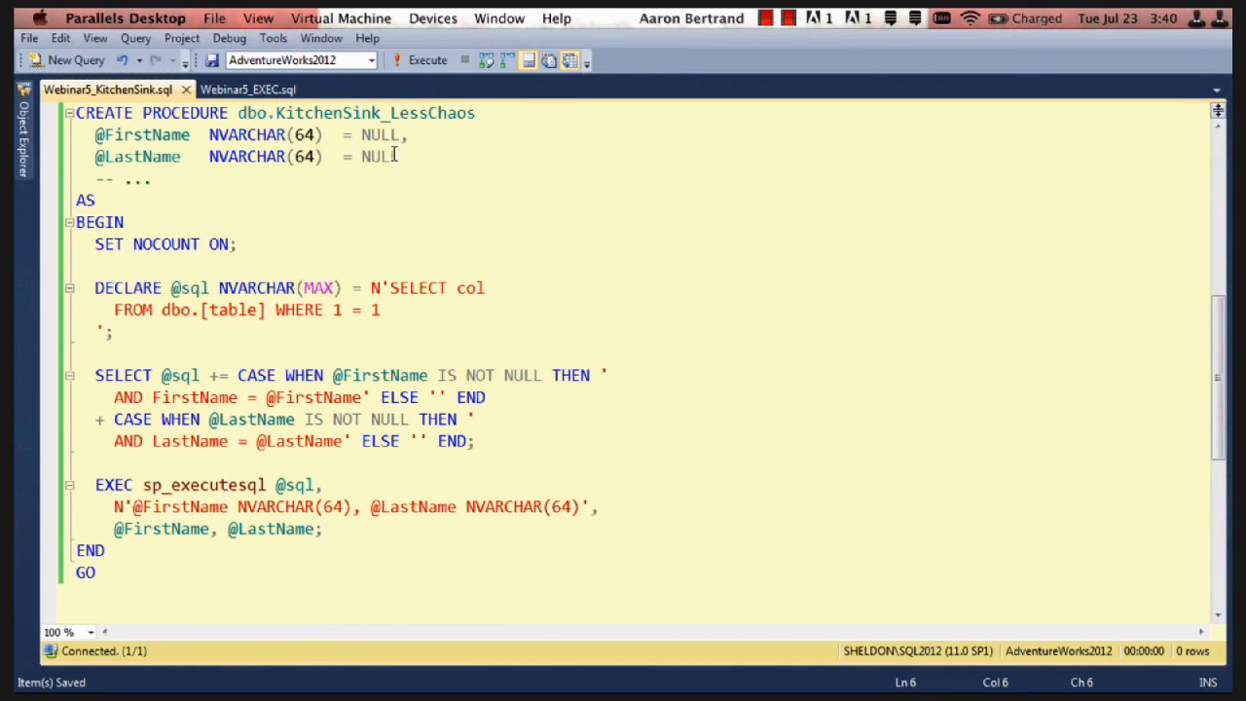